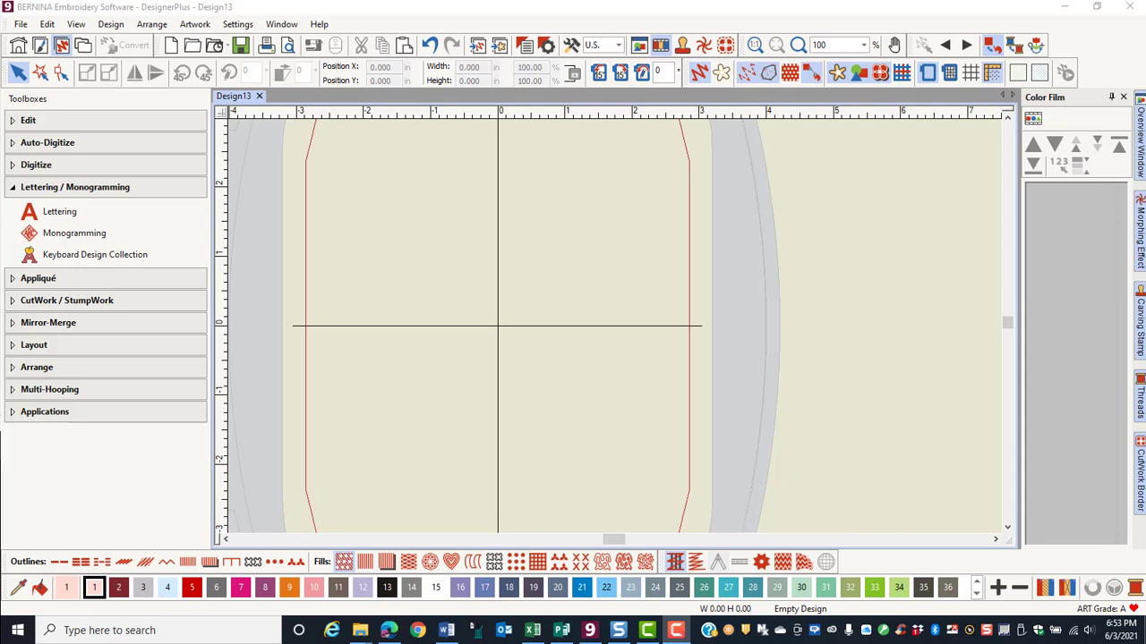
mouse_move(81, 259)
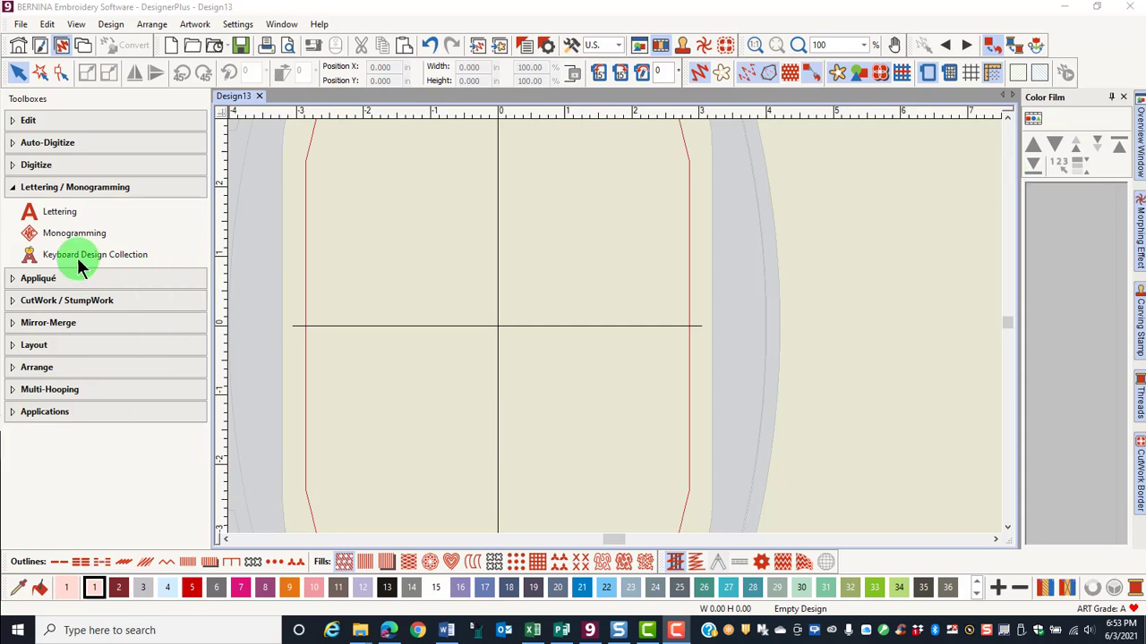
Step: Show the Keyboard Design Collection tools and select the 12494 Quilted Alphabet collection
left_click(95, 254)
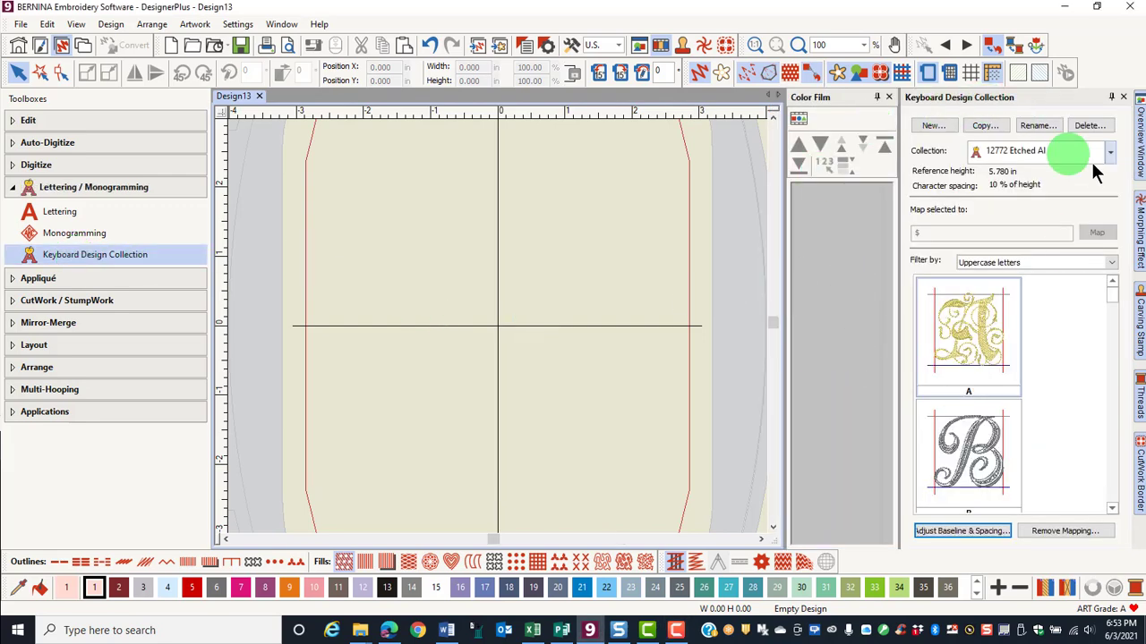
left_click(1113, 151)
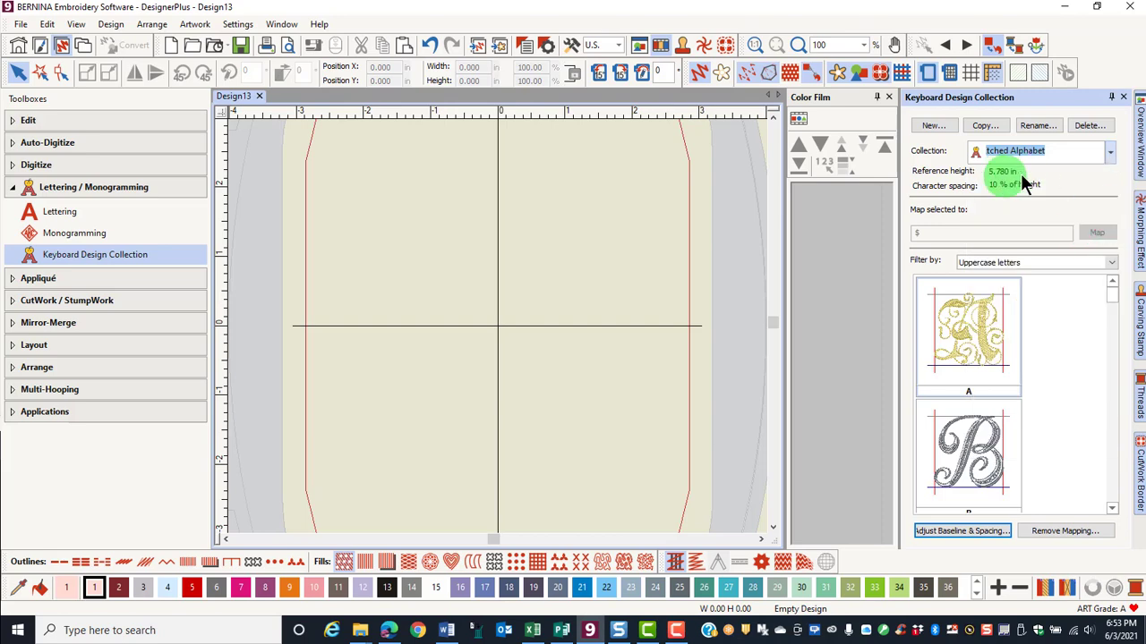
left_click(1110, 150)
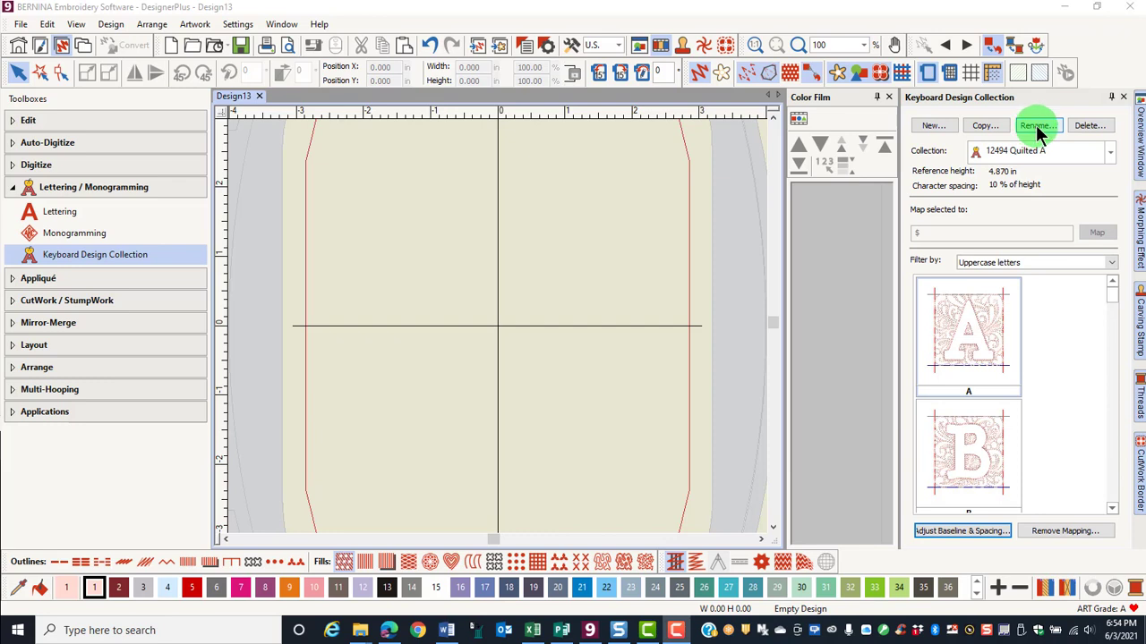
Step: Rename the current collection to 'Quilted Alphabet', dropping its number
left_click(1038, 125)
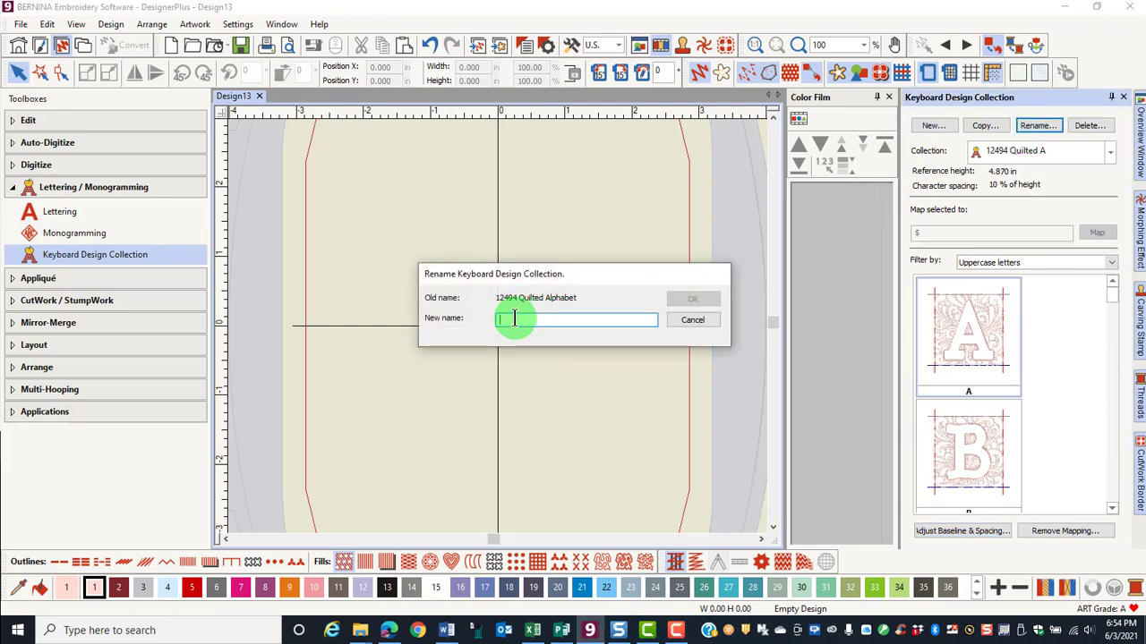
type("q")
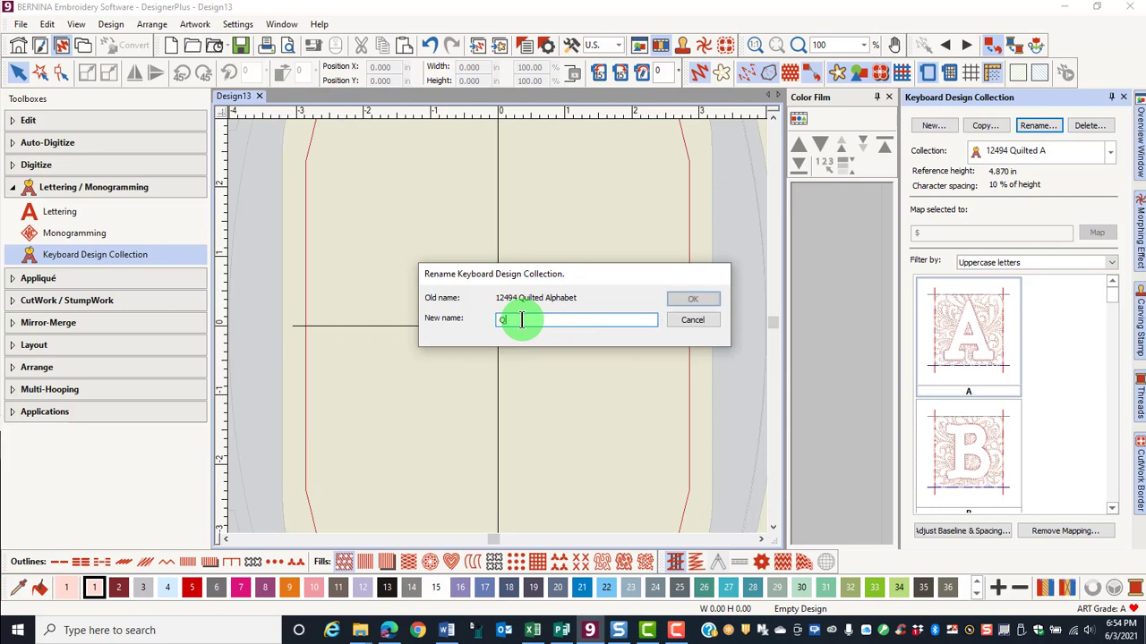
type("uilte")
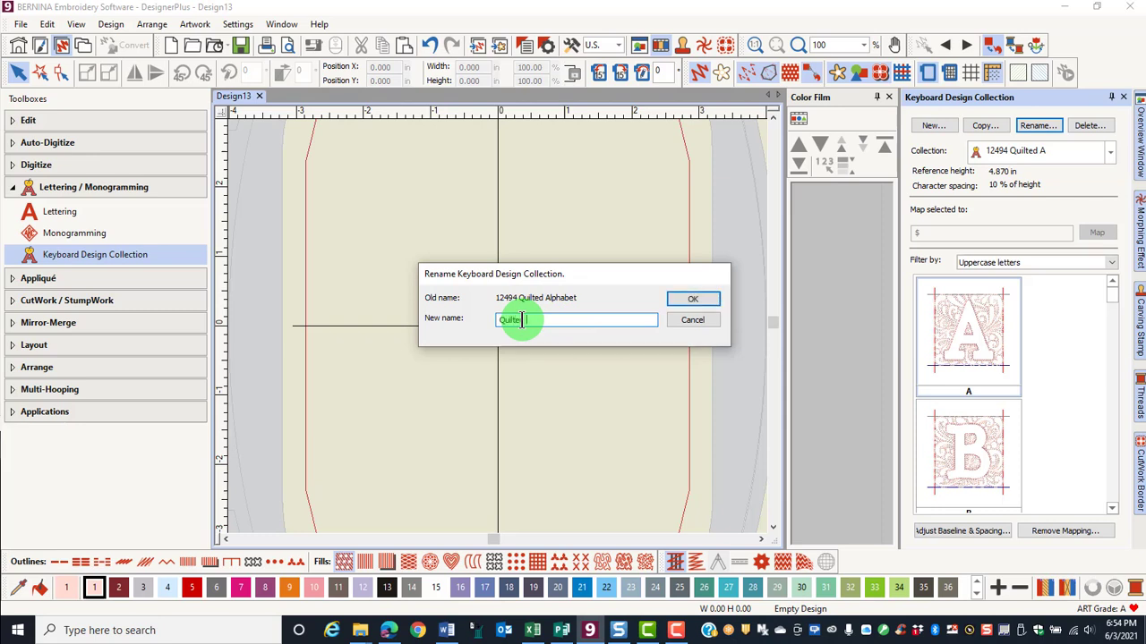
type("Alphabet")
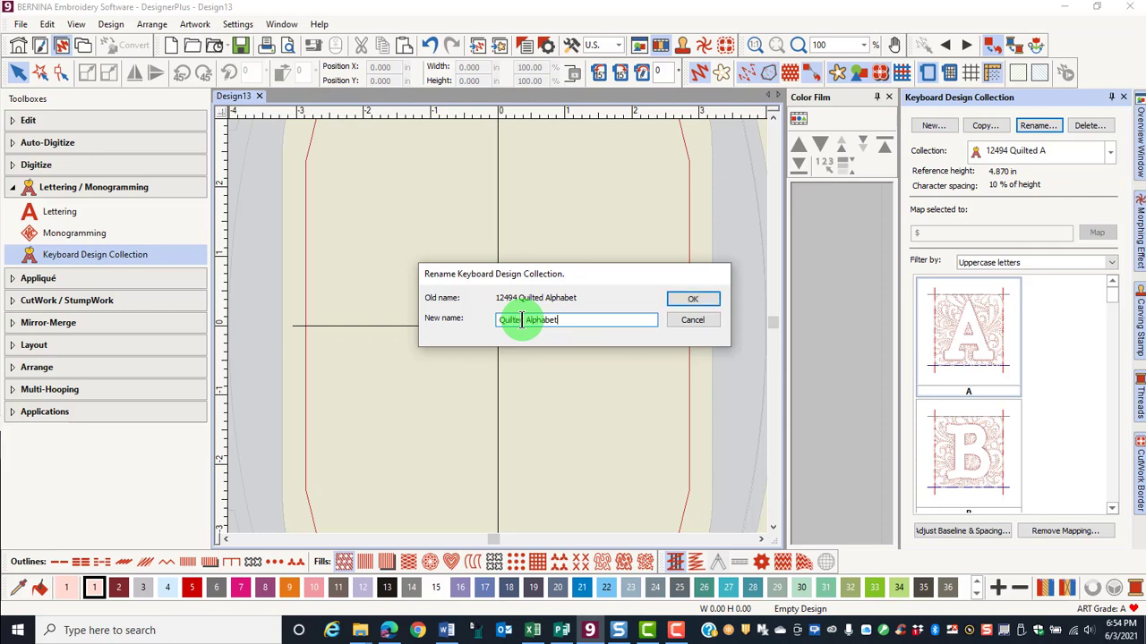
left_click(692, 297)
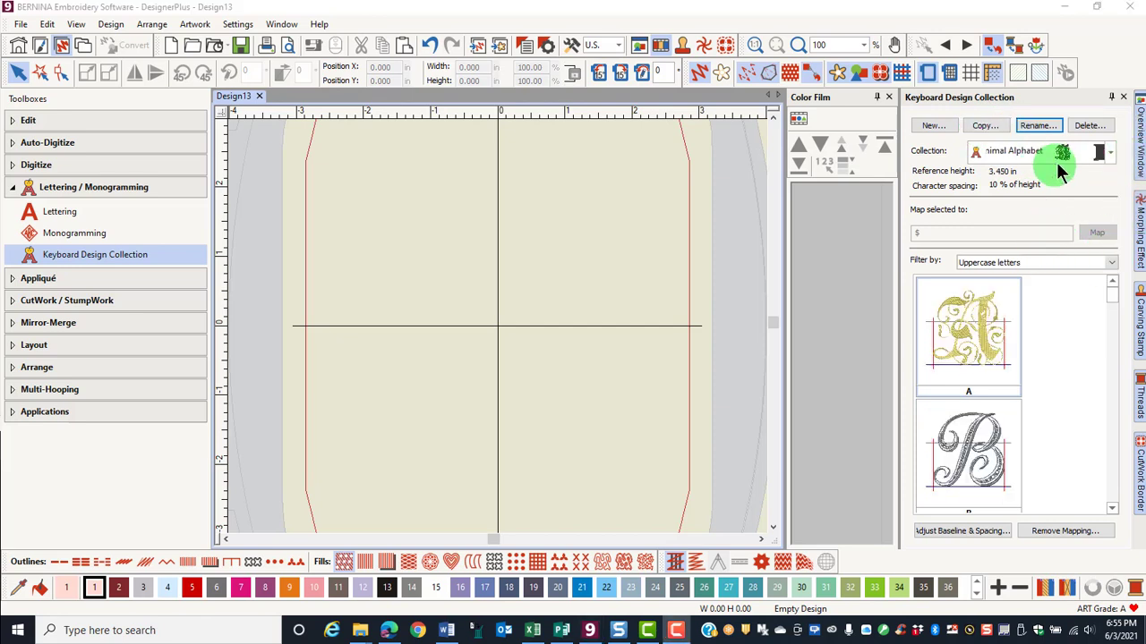
Step: Select the Bohemian Alphabet collection and delete it, confirming with Yes
left_click(1115, 151)
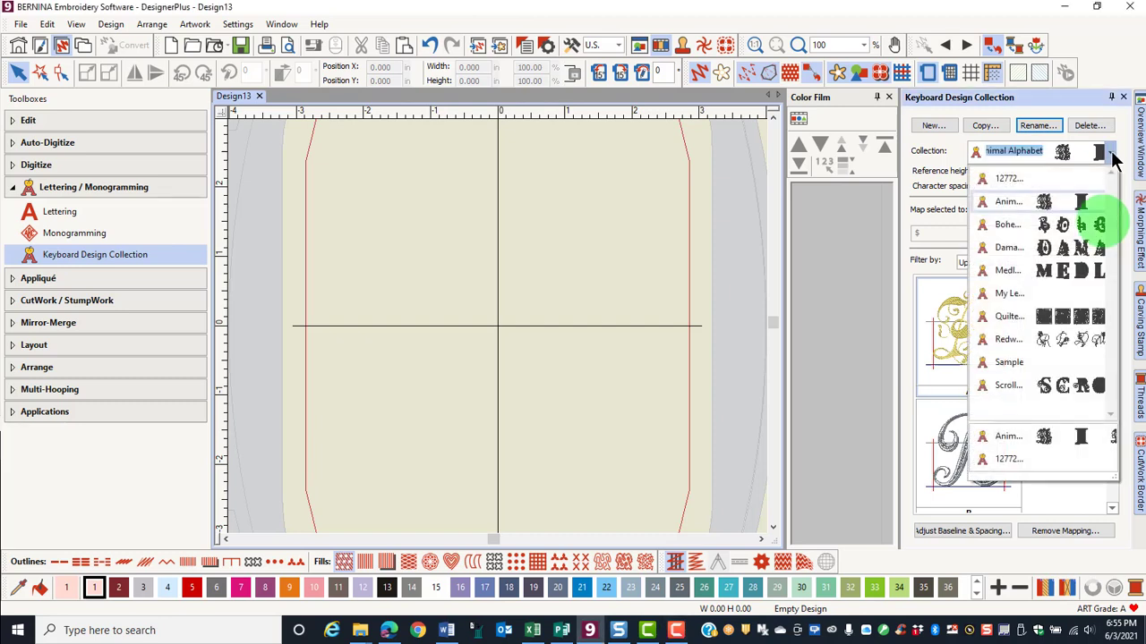
mouse_move(1016, 196)
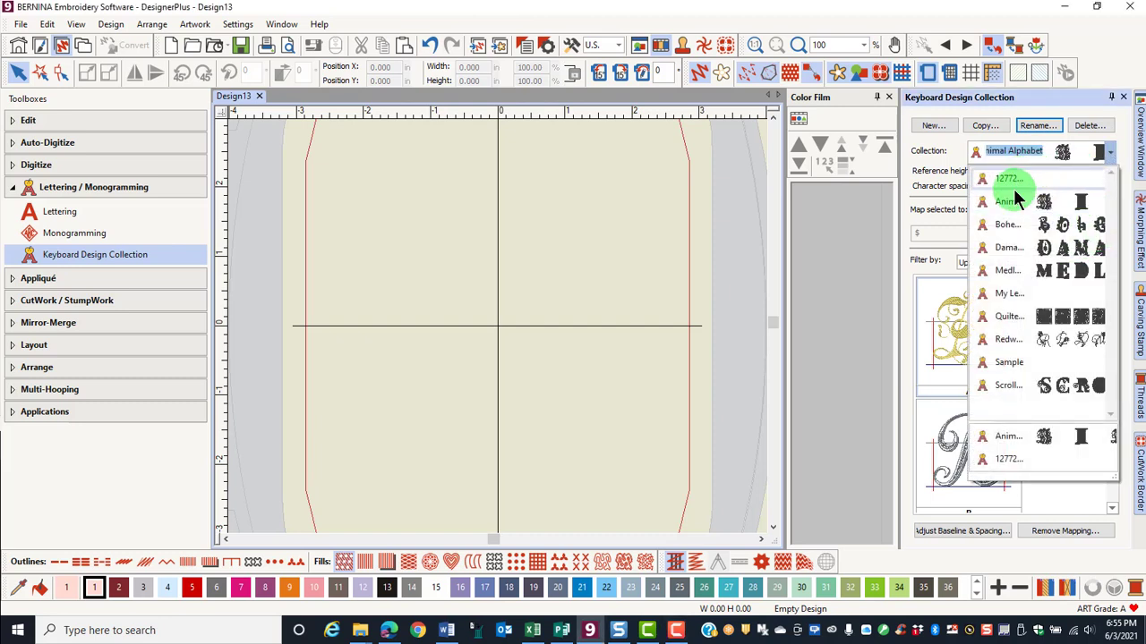
left_click(1006, 200)
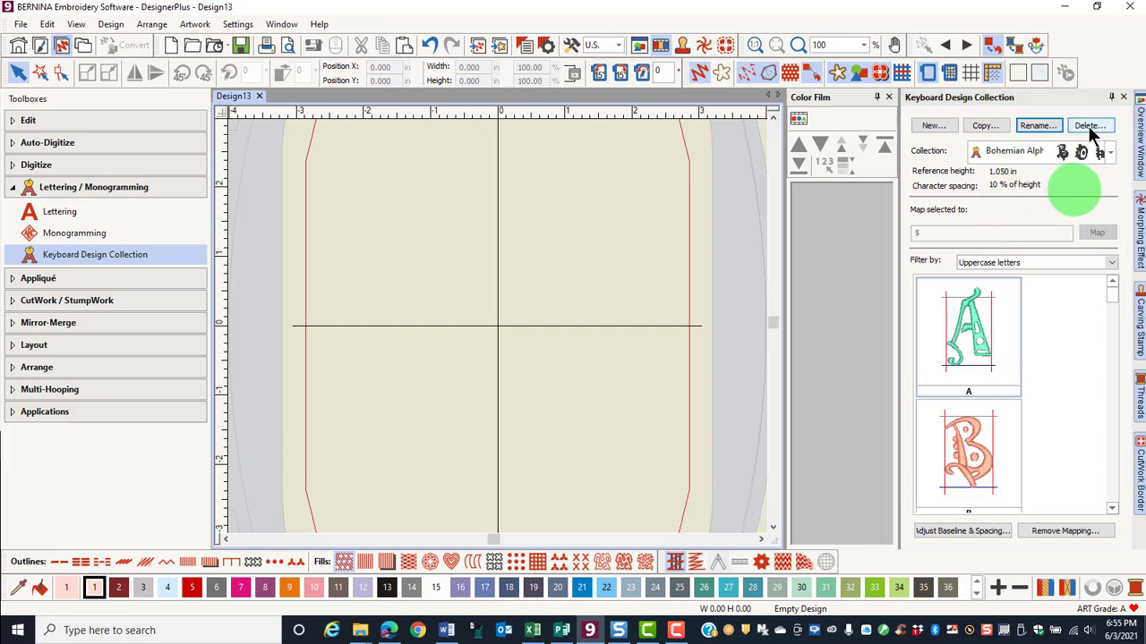
left_click(1090, 126)
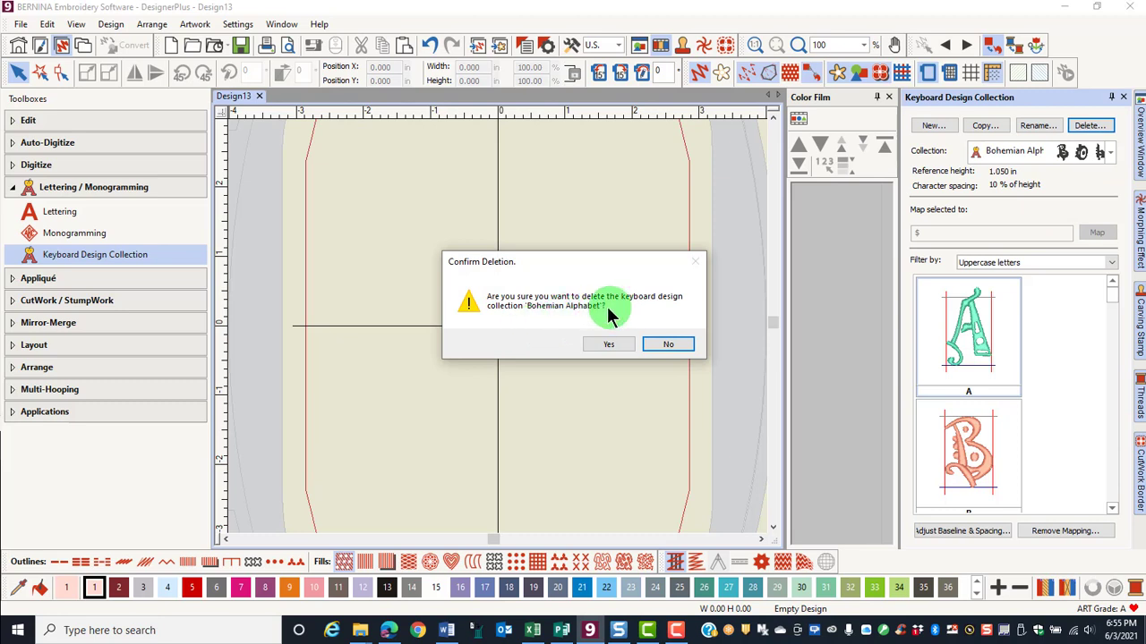
left_click(667, 343)
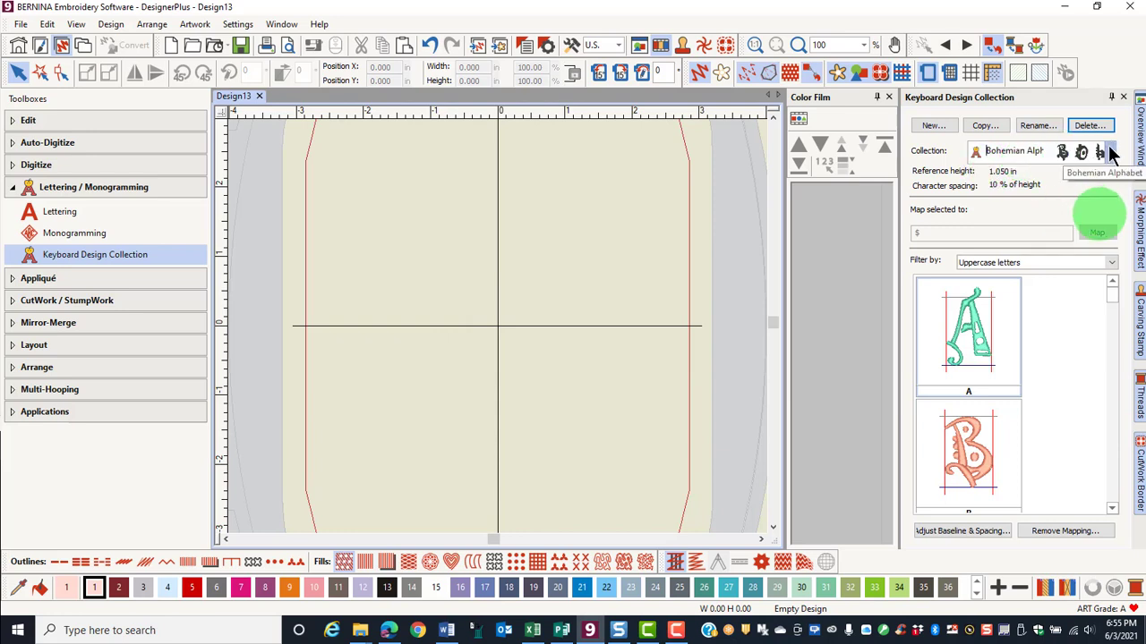
Step: In Quilted Alphabet's standard characters, remove the design mapped to '!' and confirm
left_click(1112, 150)
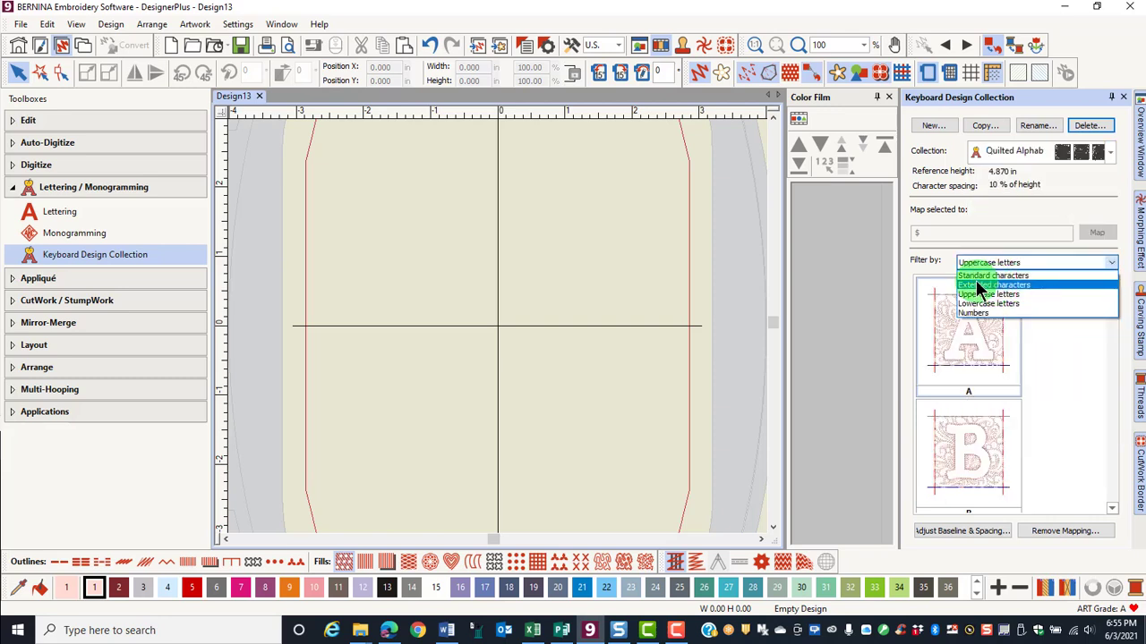
left_click(993, 276)
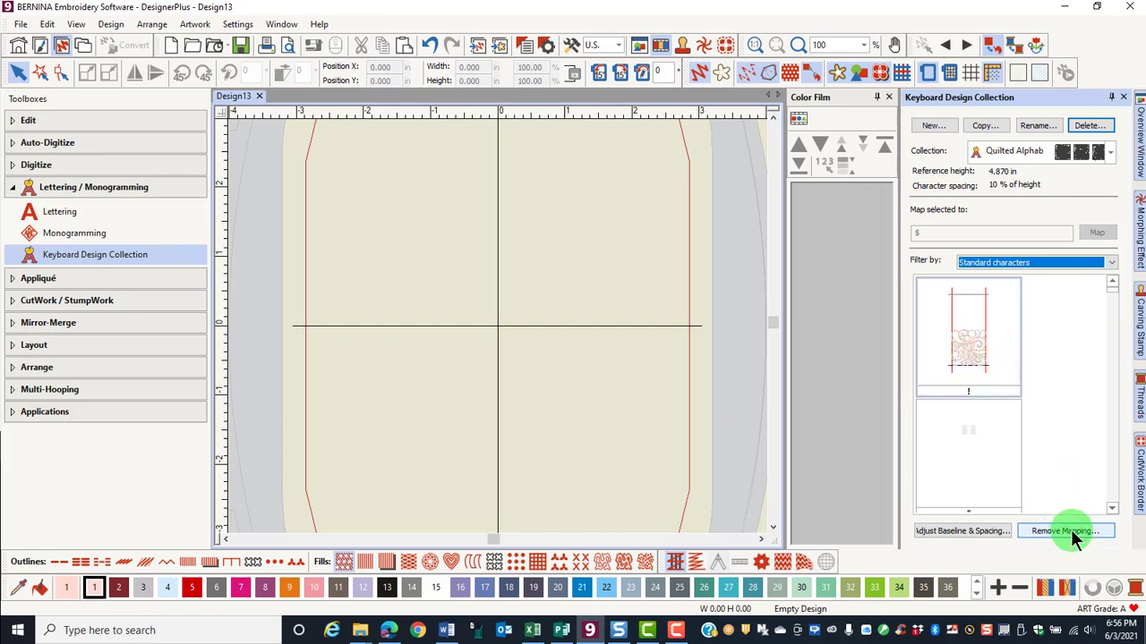
mouse_move(1070, 541)
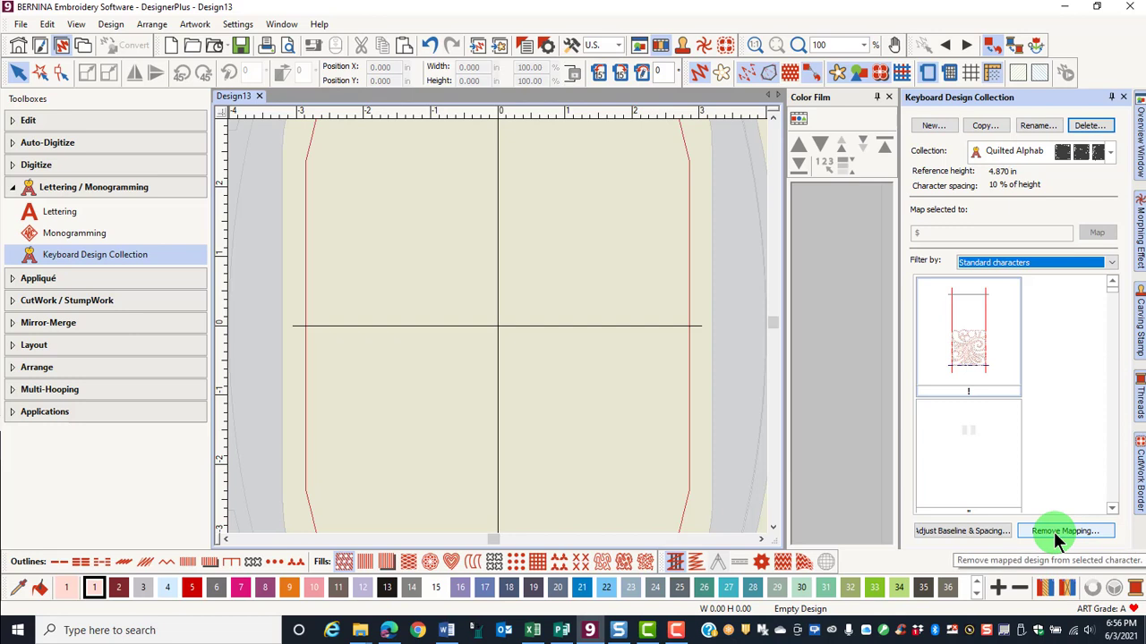
left_click(1064, 530)
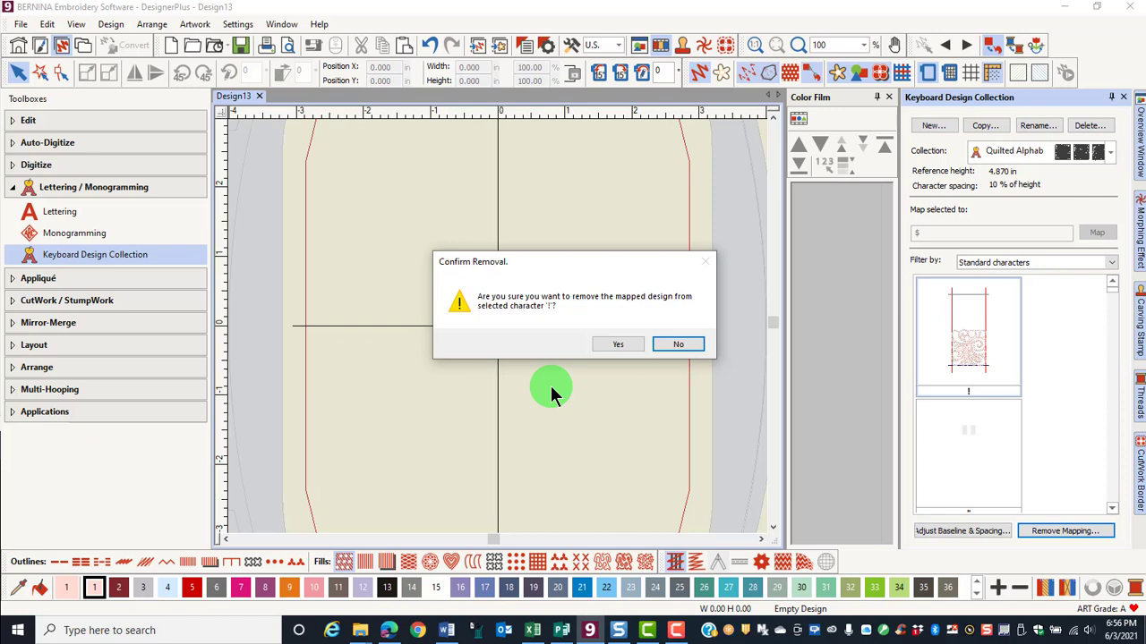
mouse_move(547, 387)
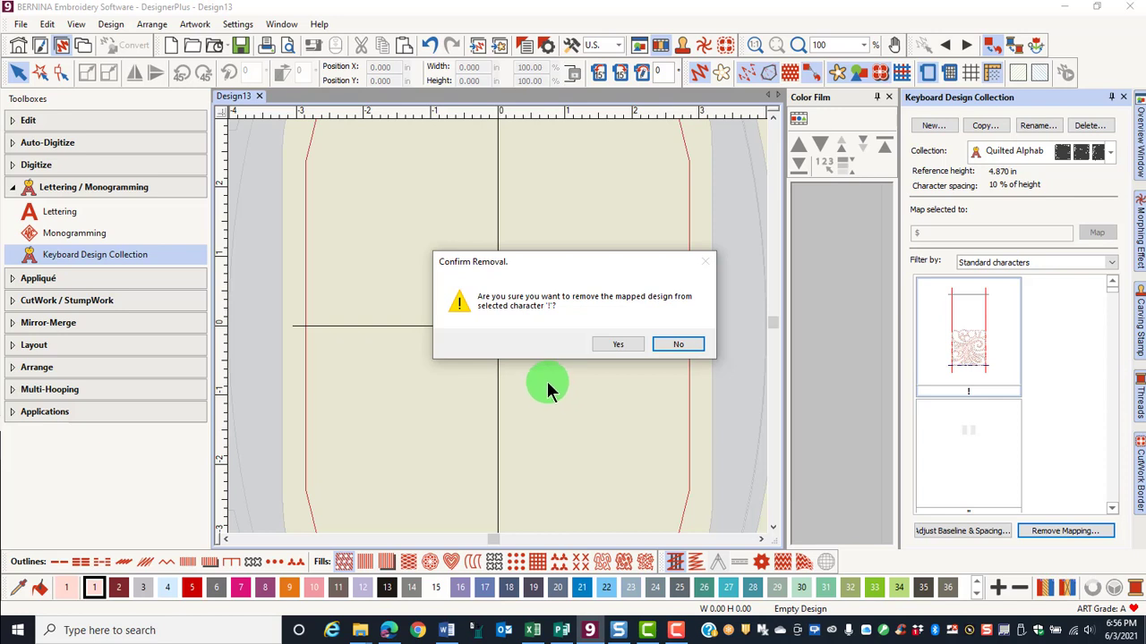
left_click(617, 344)
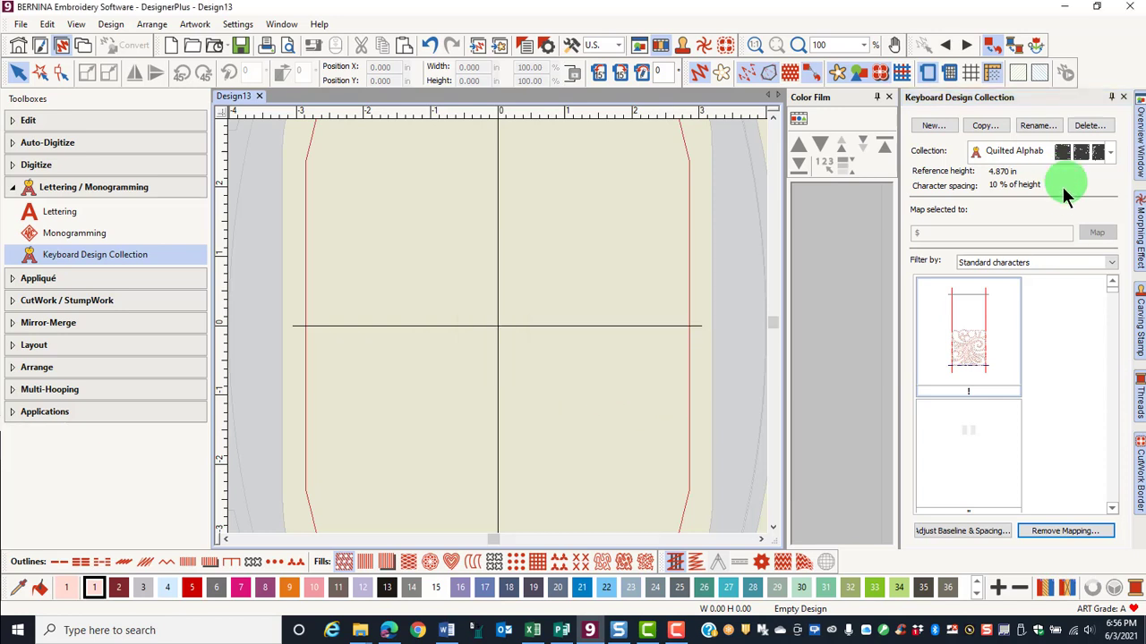
mouse_move(1072, 200)
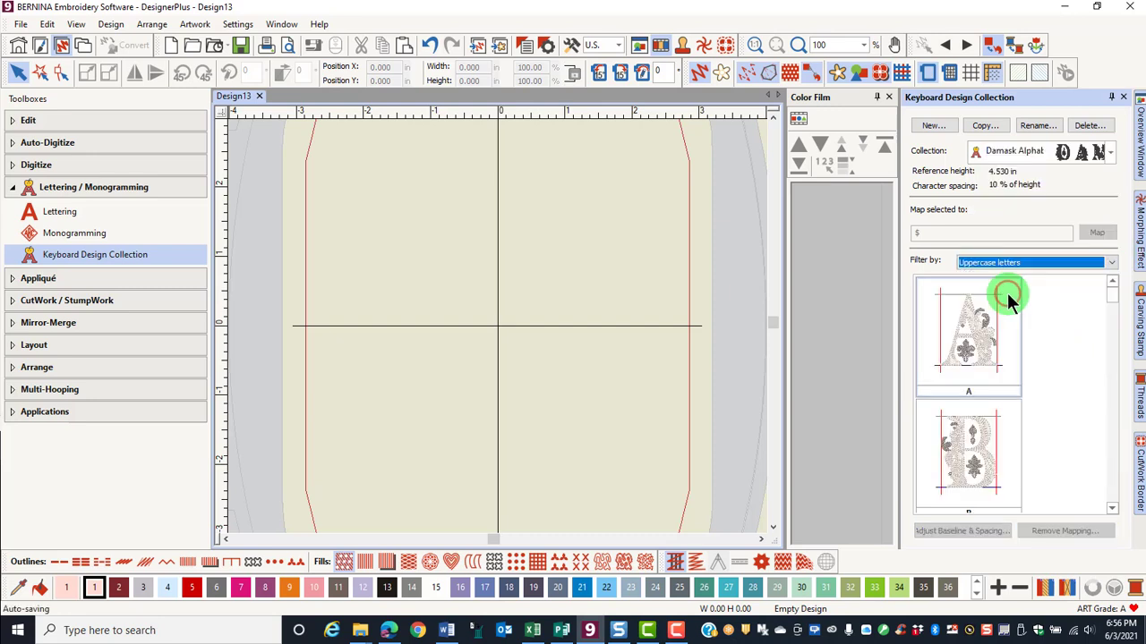
mouse_move(981, 374)
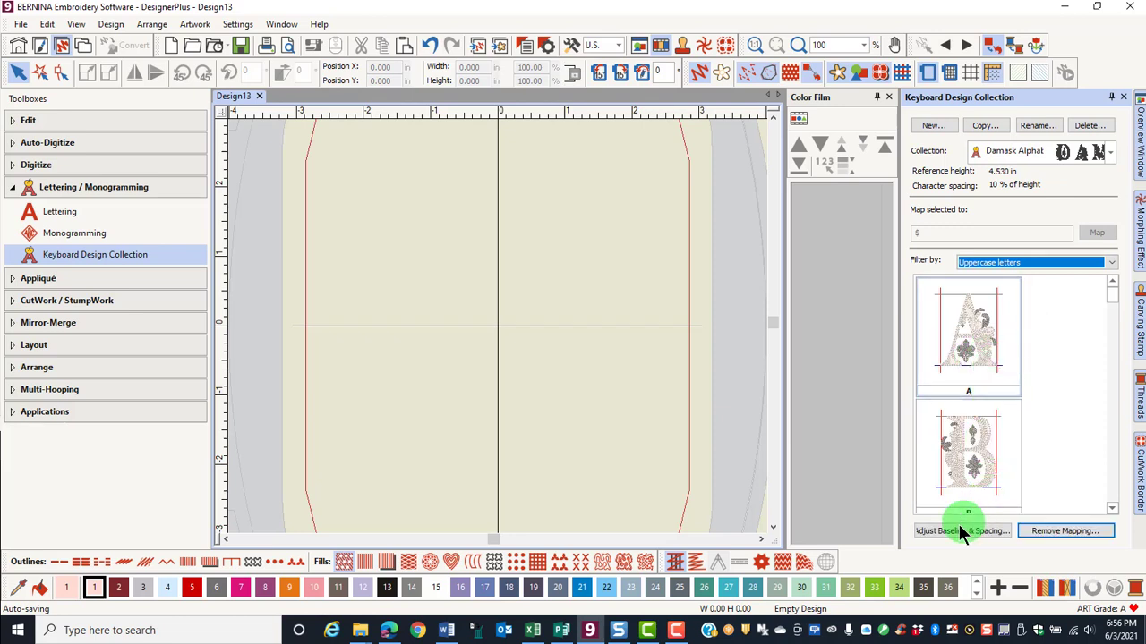
mouse_move(974, 544)
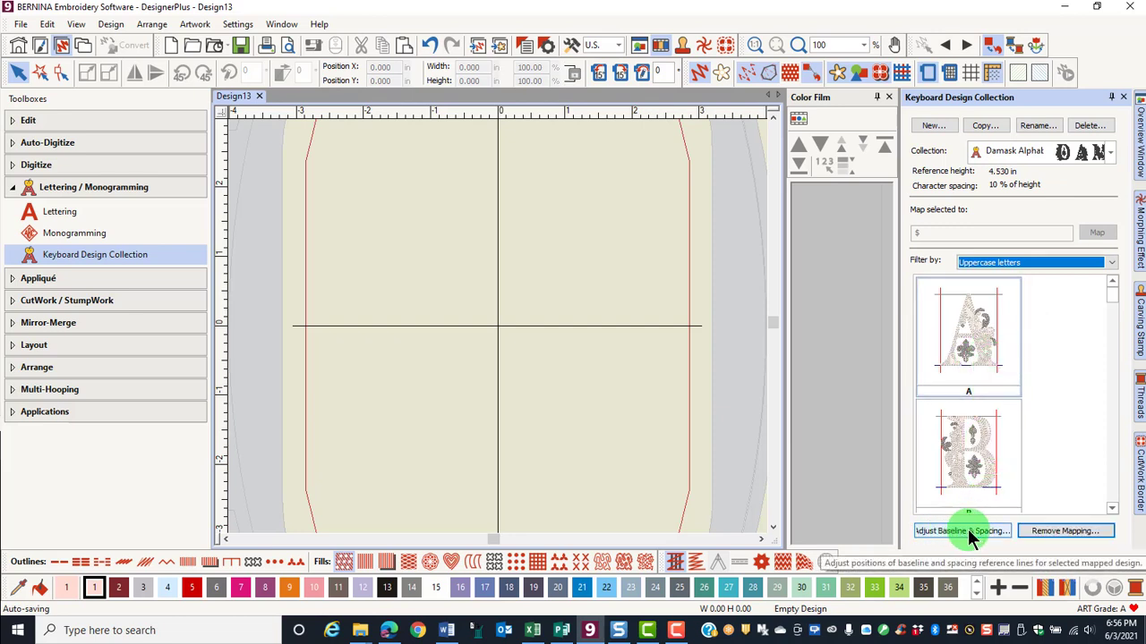
Step: Bring up the Adjust Baseline & Spacing dialog for the Damask Alphabet's letter A
left_click(961, 530)
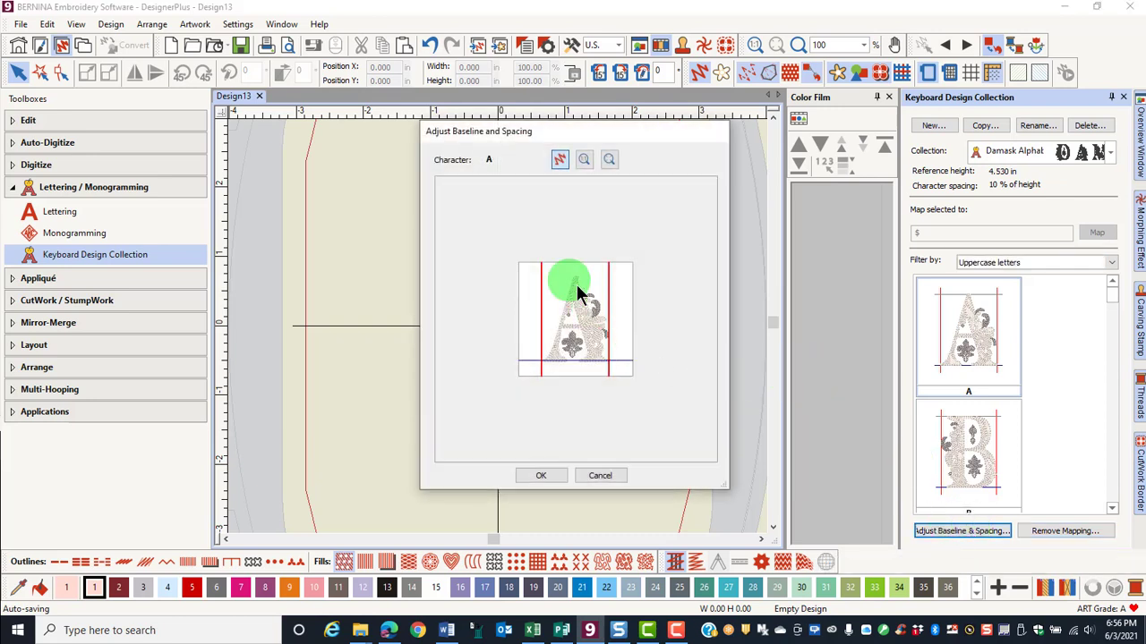